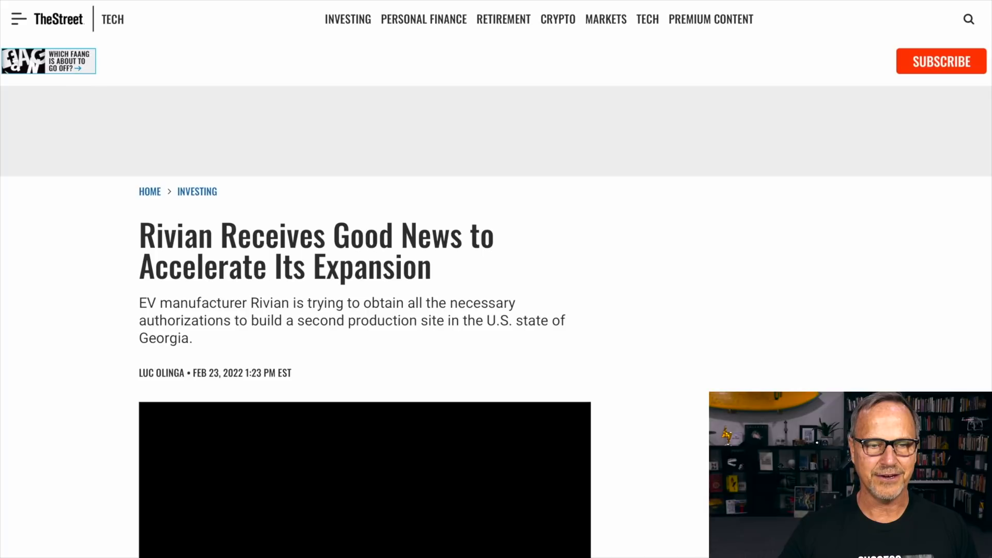
Scroll the Rivian article down past the headline and video to the March 10 earnings and chip-shortage paragraphs
scroll(down, 3)
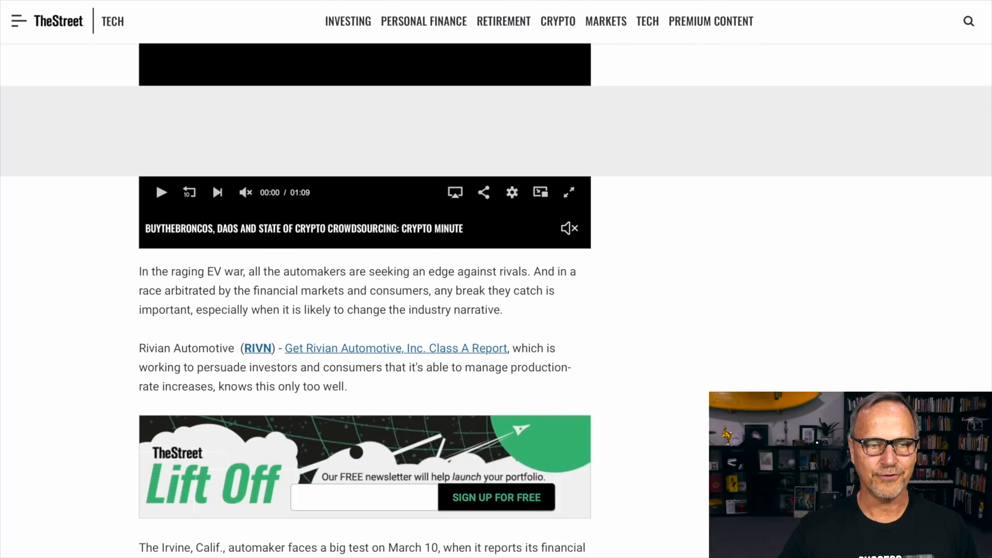
scroll(down, 3)
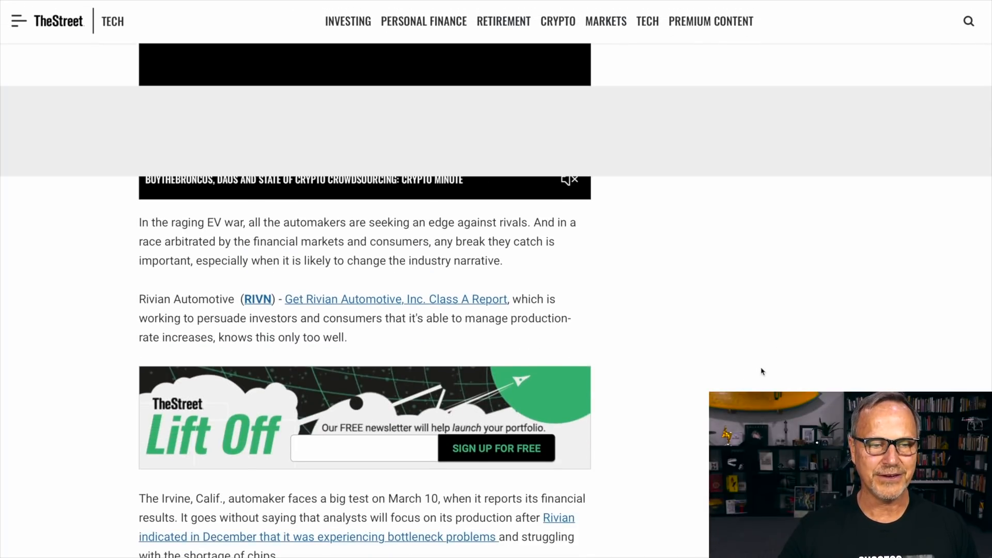
scroll(down, 3)
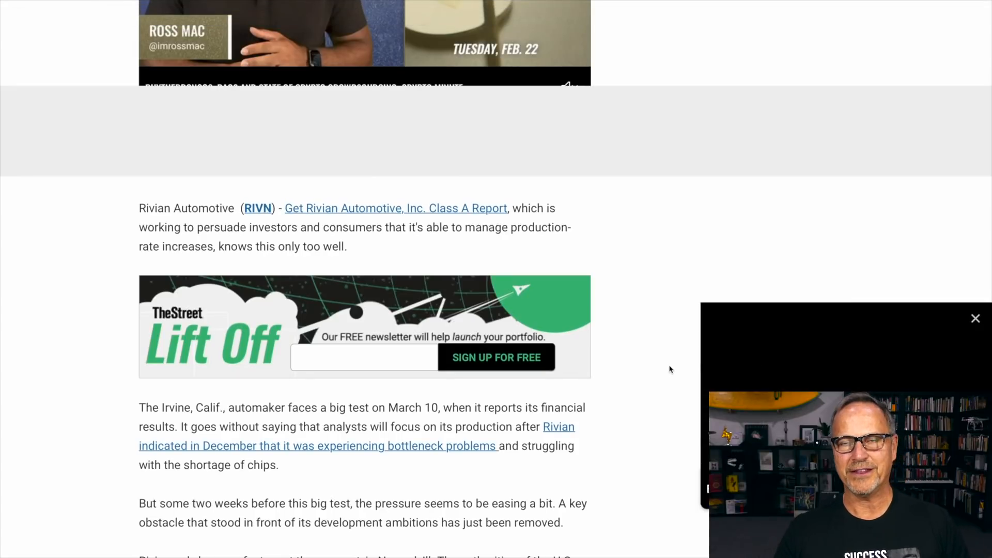
scroll(down, 3)
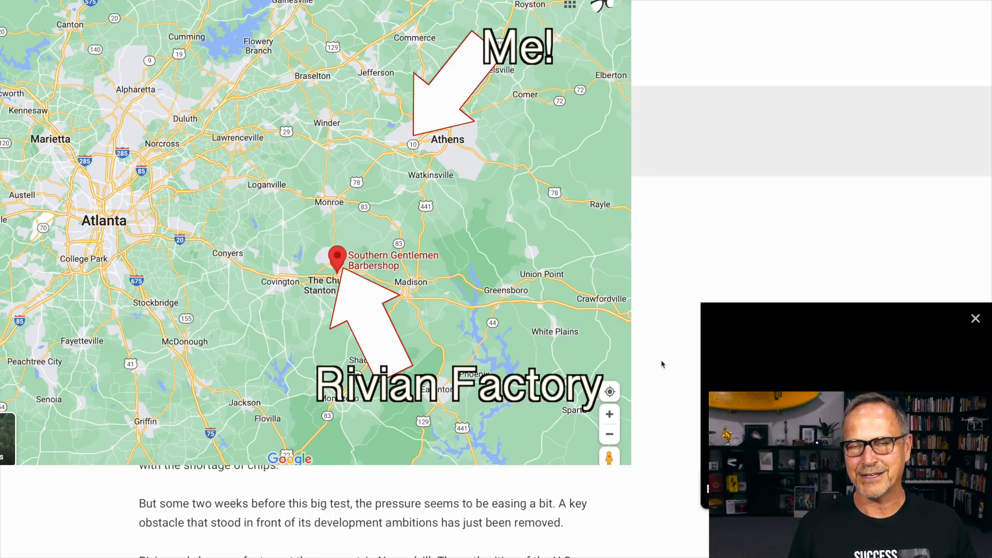
scroll(down, 3)
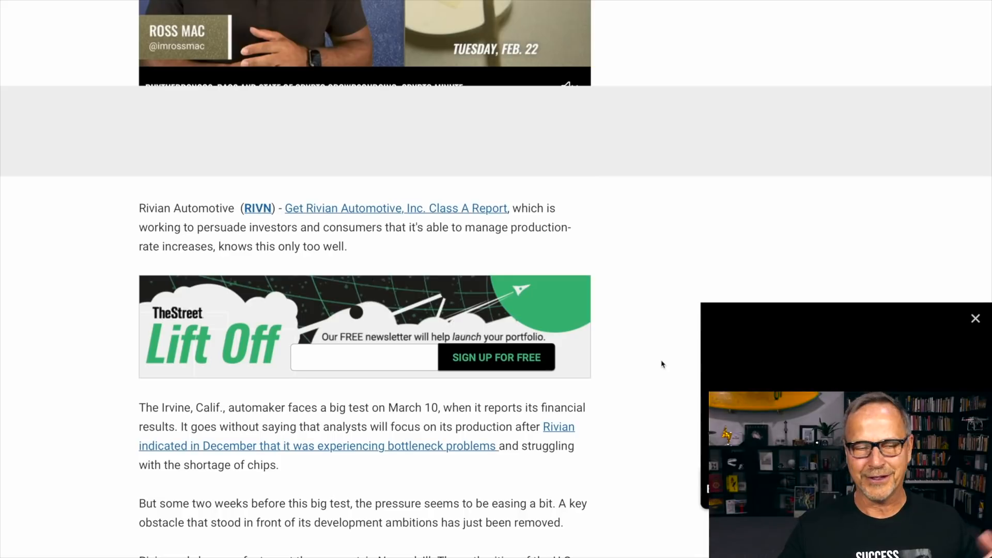
mouse_move(658, 364)
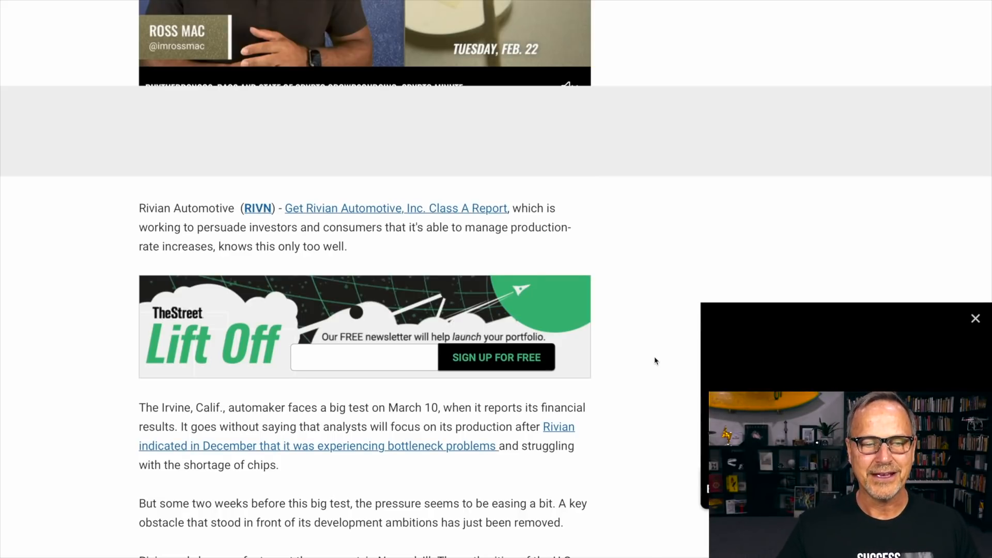
Scroll through the Georgia takeover and $5 billion plant details to the spokesperson's quote
scroll(down, 3)
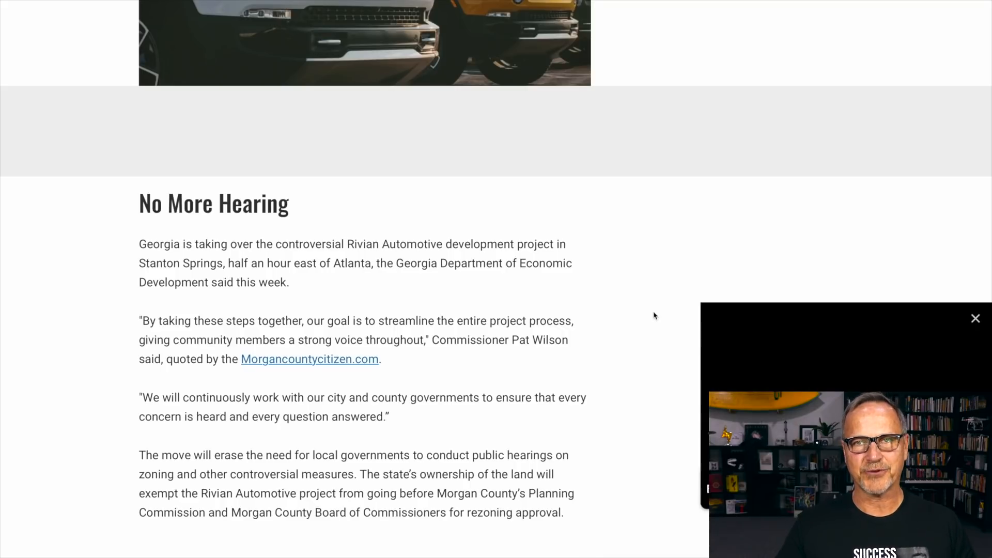
mouse_move(653, 321)
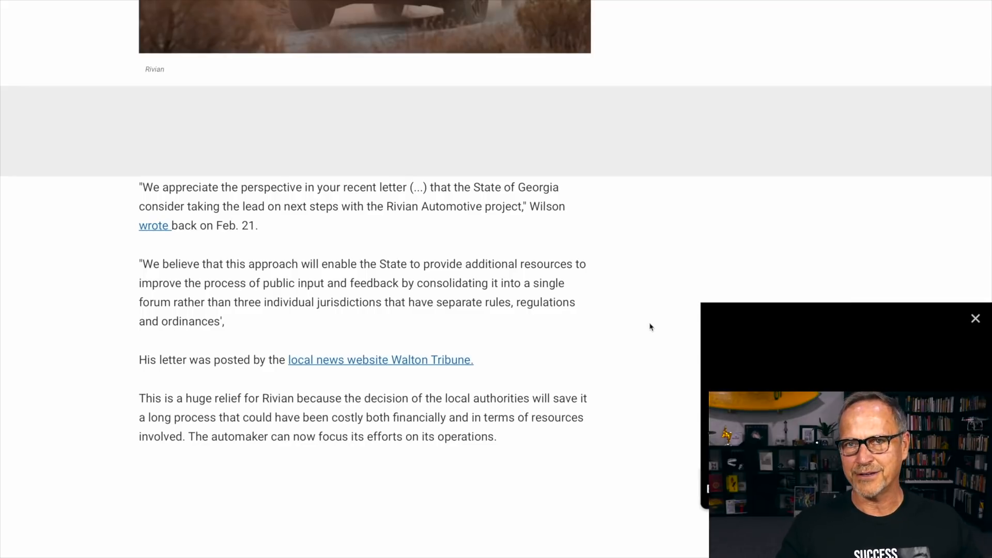
mouse_move(645, 340)
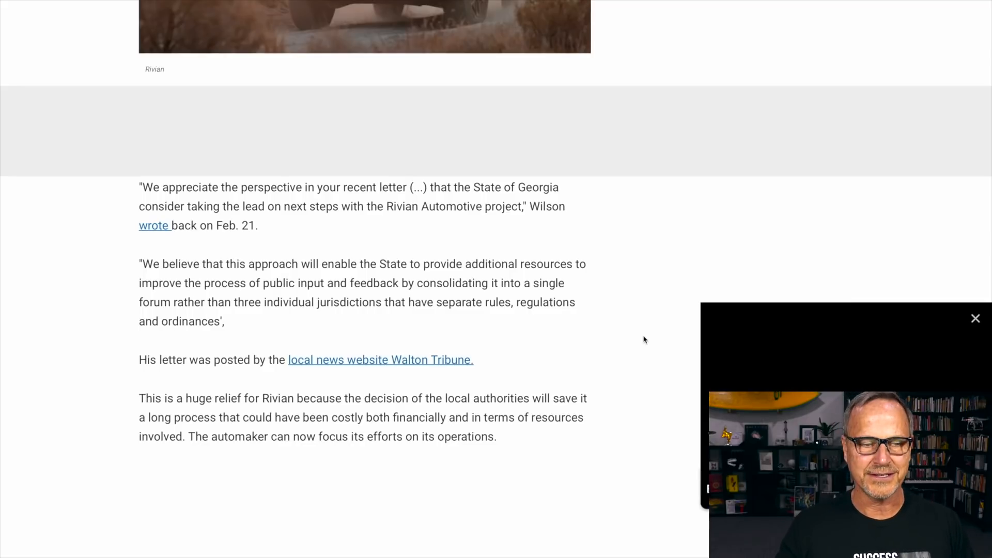
scroll(down, 3)
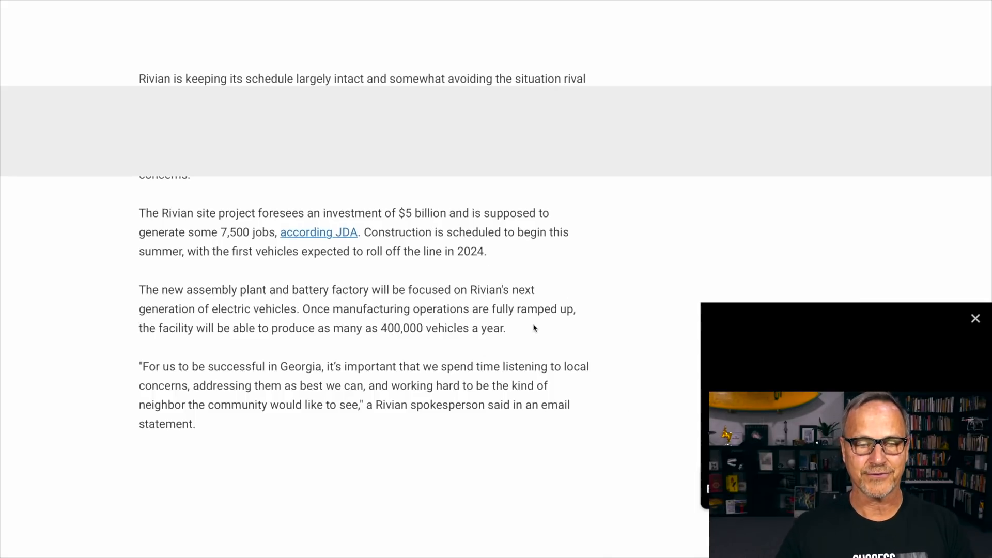
scroll(down, 3)
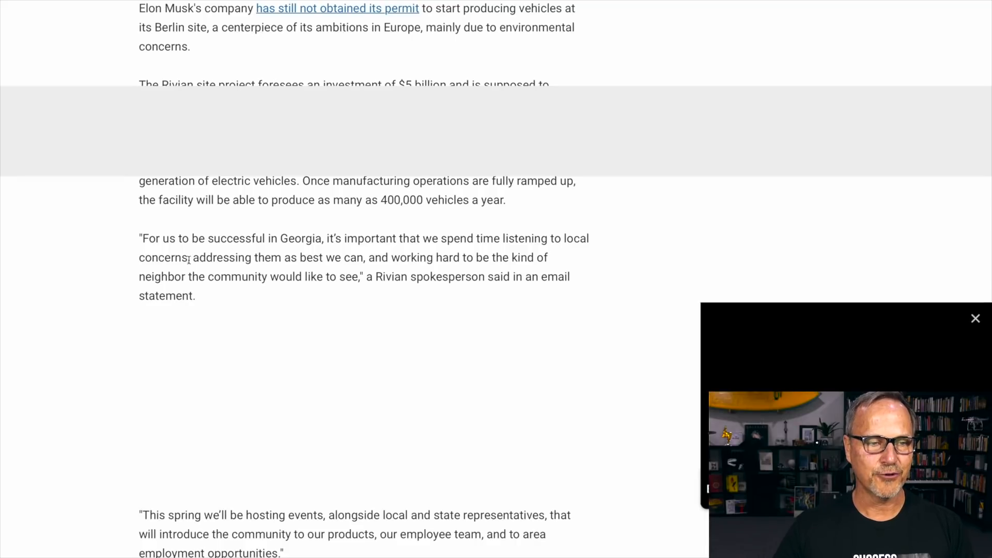
Select the spokesperson's quote text from 'Georgia' through 'like to see,'
drag(283, 239, 366, 277)
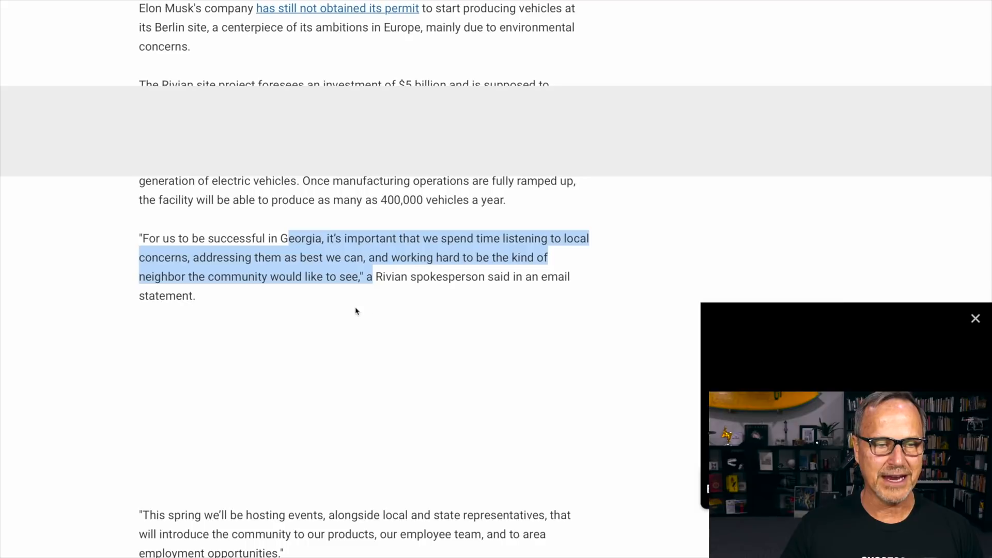
mouse_move(424, 323)
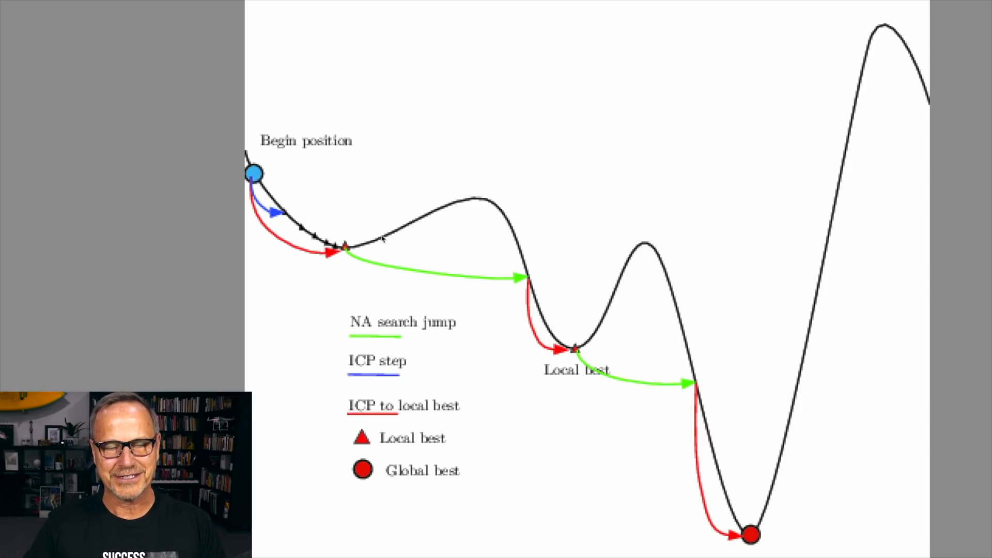
mouse_move(402, 237)
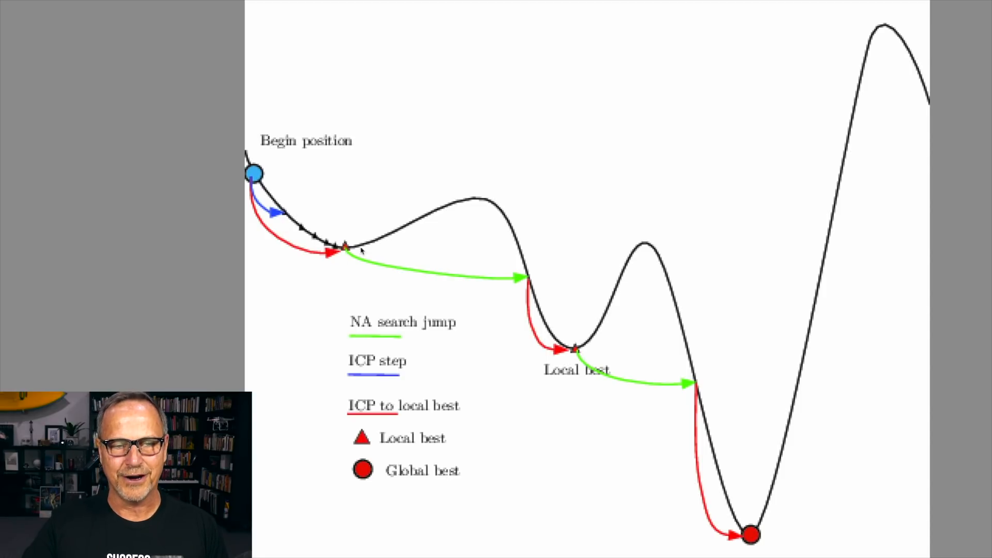
mouse_move(750, 507)
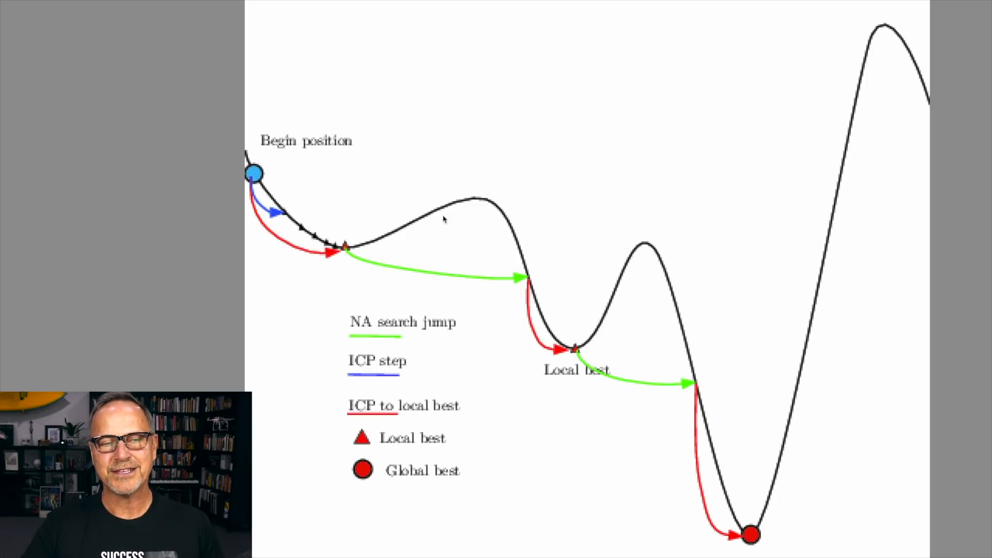
mouse_move(357, 231)
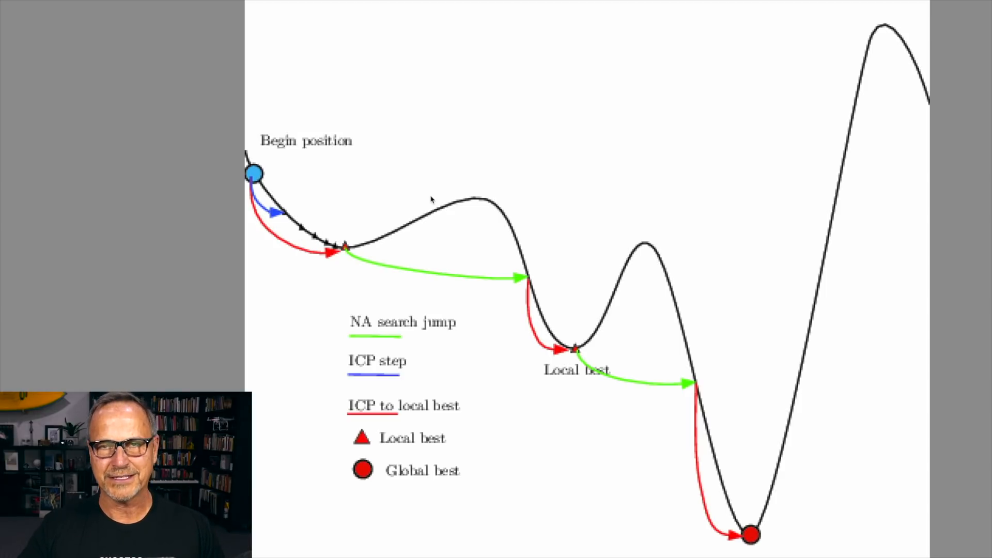
mouse_move(354, 227)
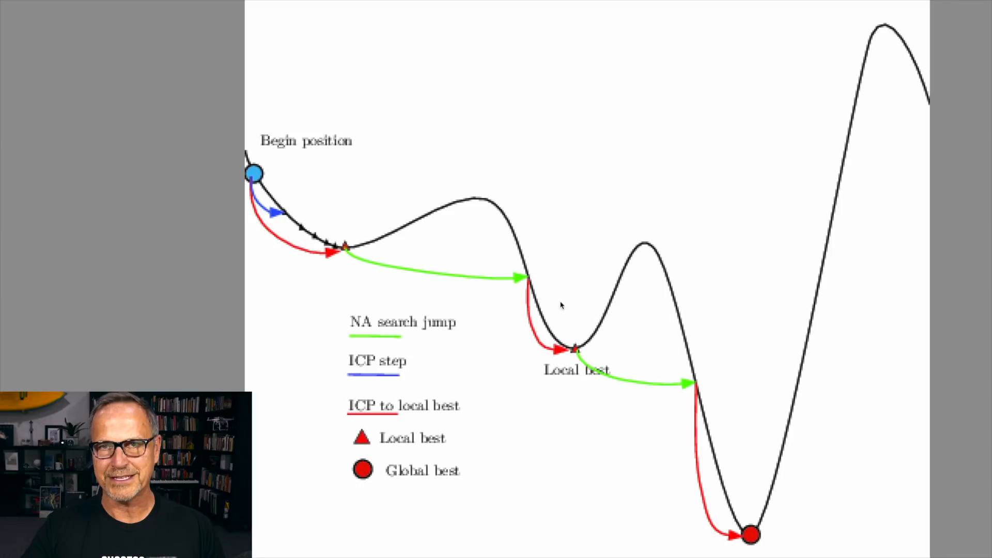
mouse_move(793, 334)
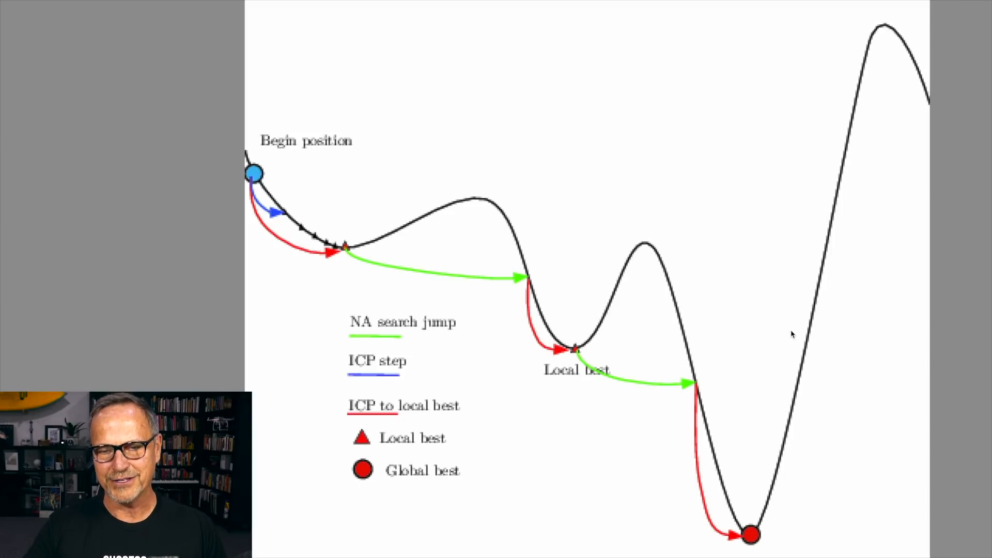
mouse_move(743, 433)
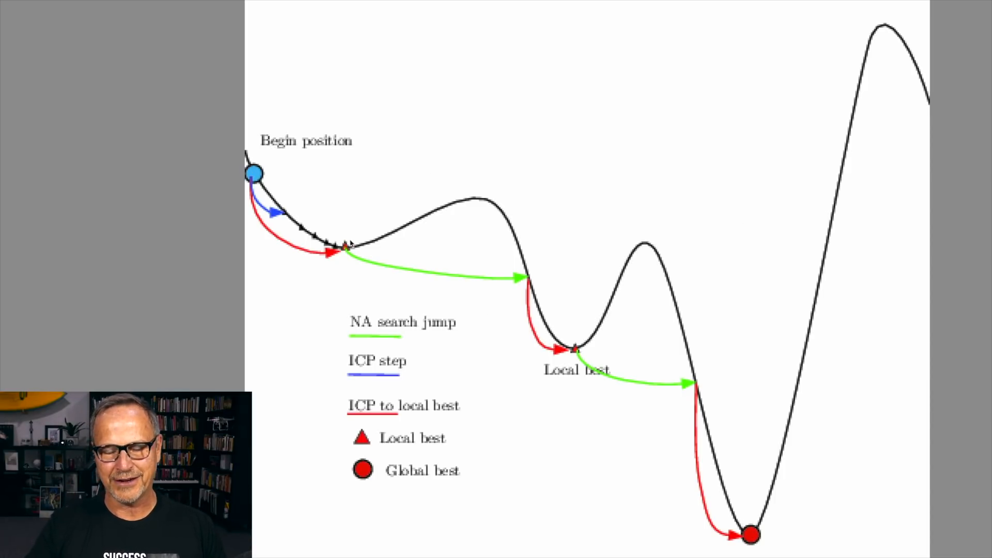
mouse_move(837, 389)
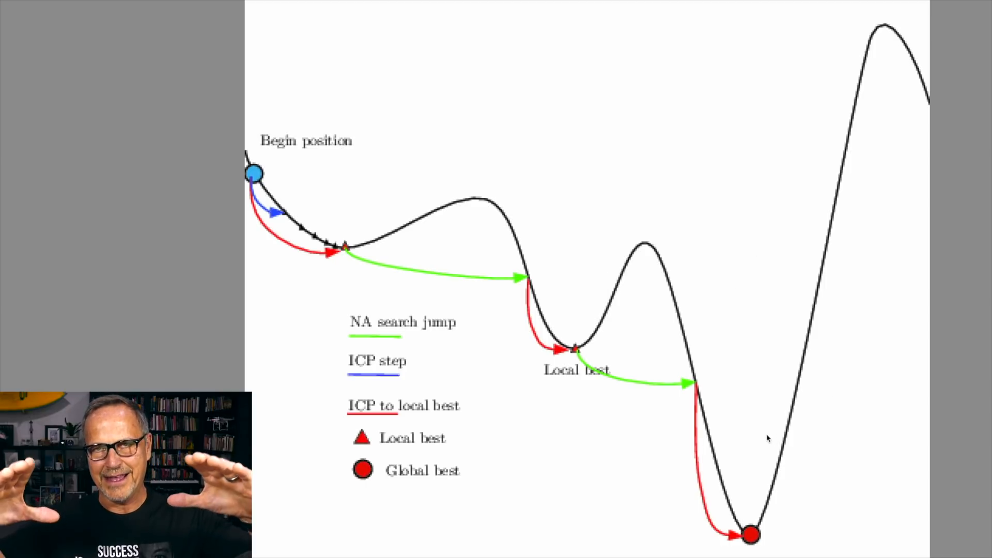
mouse_move(733, 451)
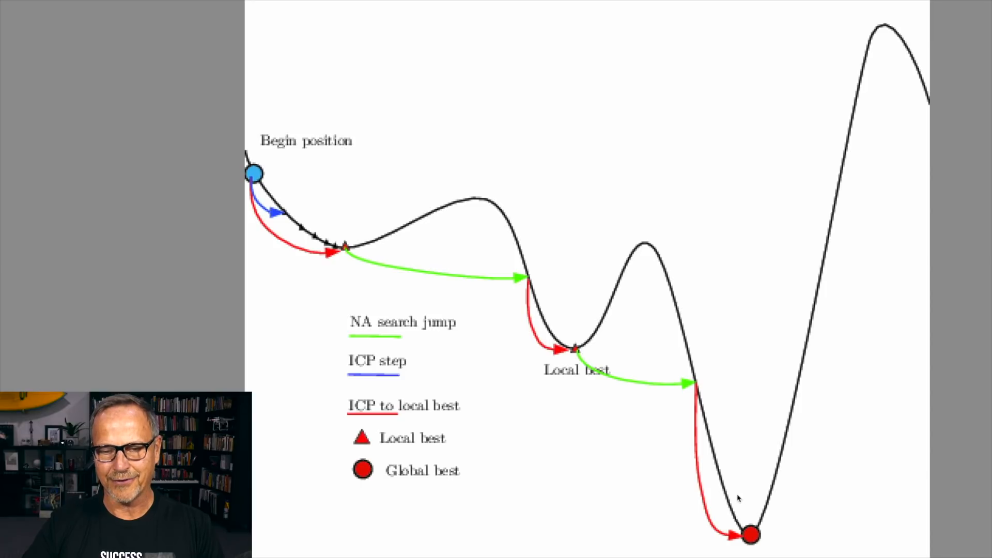
mouse_move(756, 460)
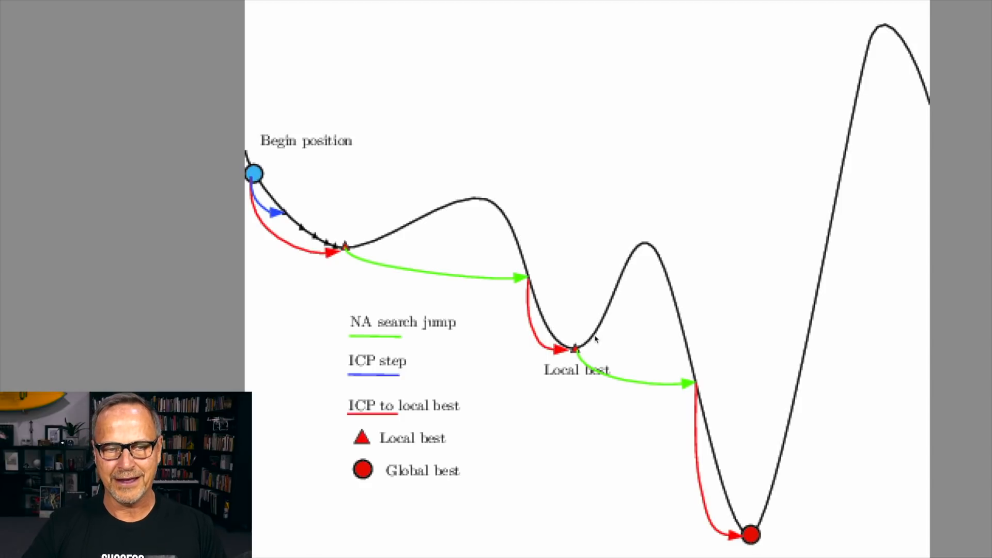
mouse_move(436, 230)
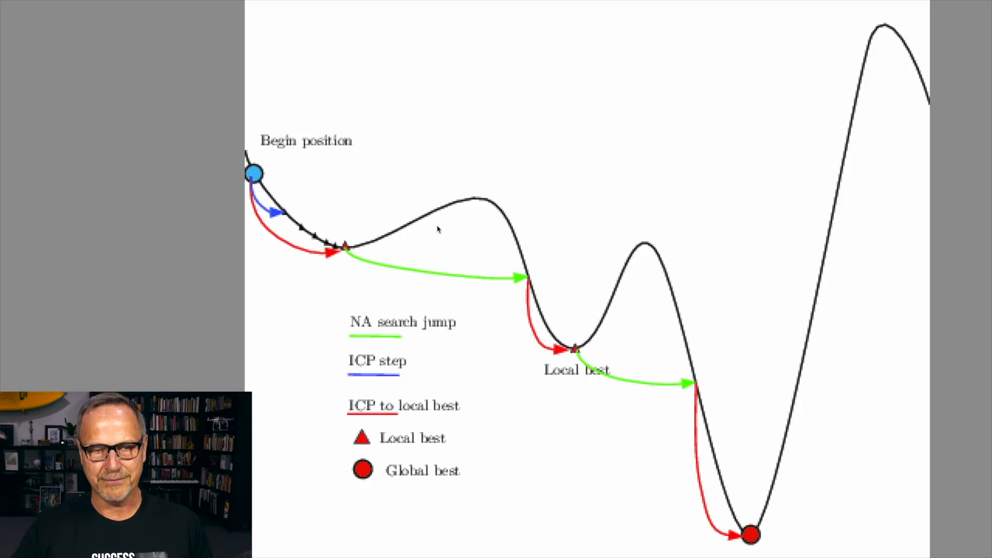
mouse_move(563, 244)
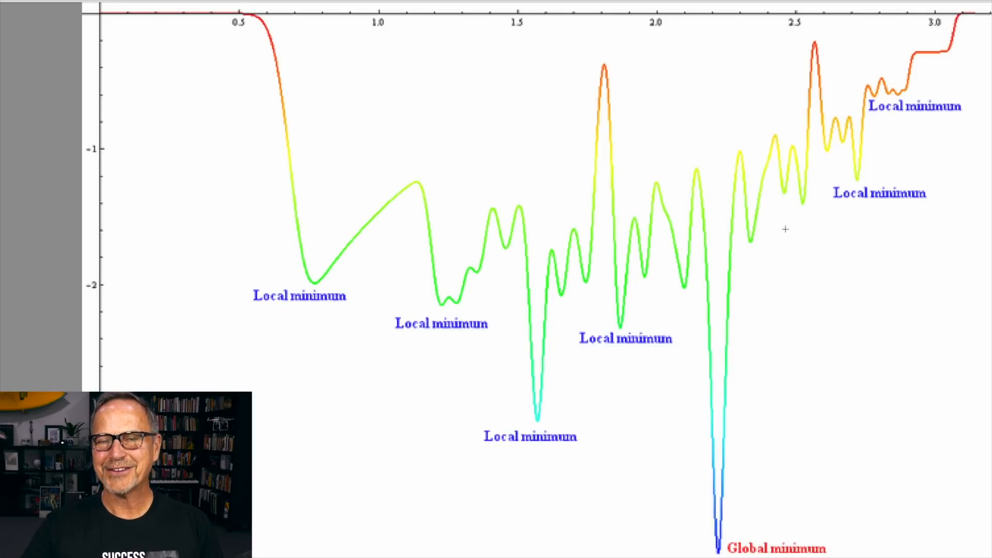
mouse_move(923, 238)
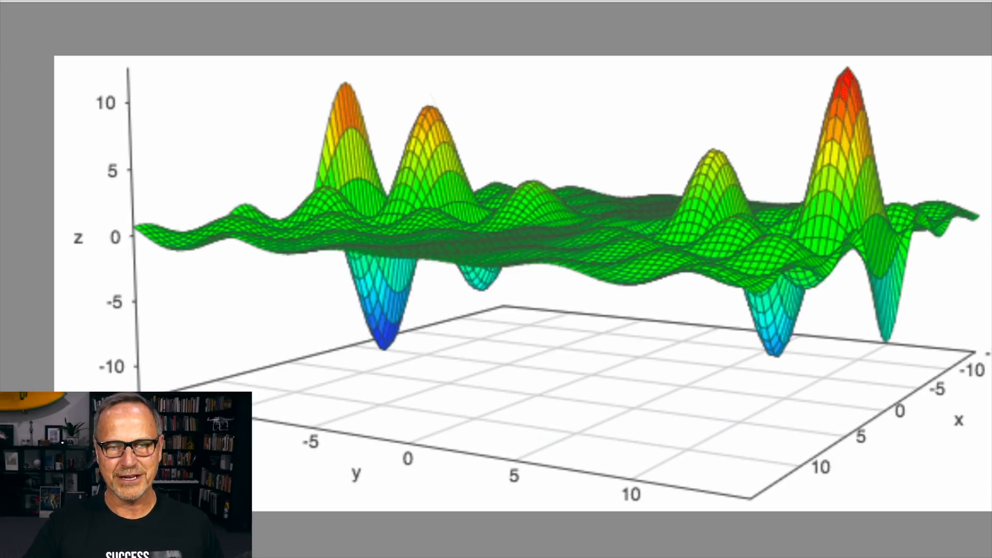
mouse_move(764, 159)
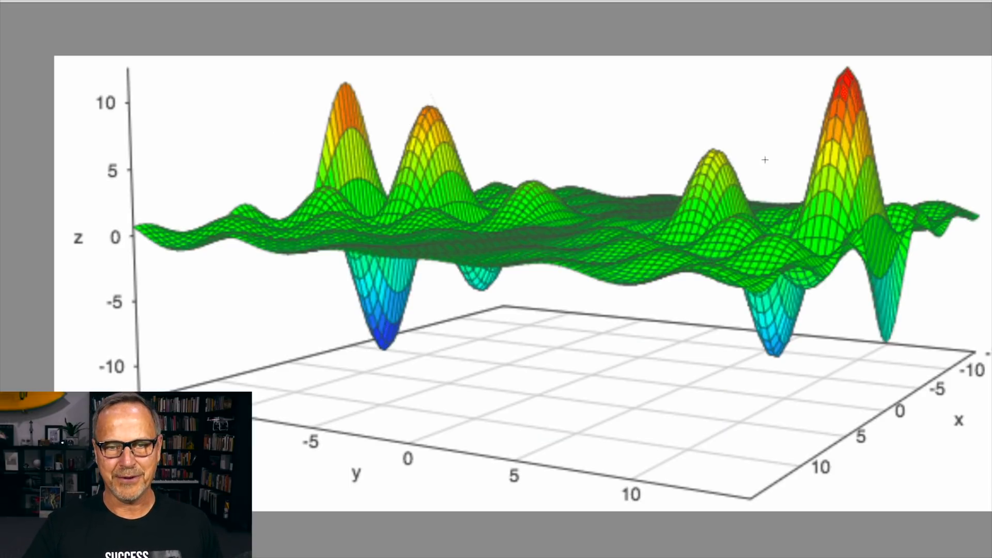
mouse_move(924, 204)
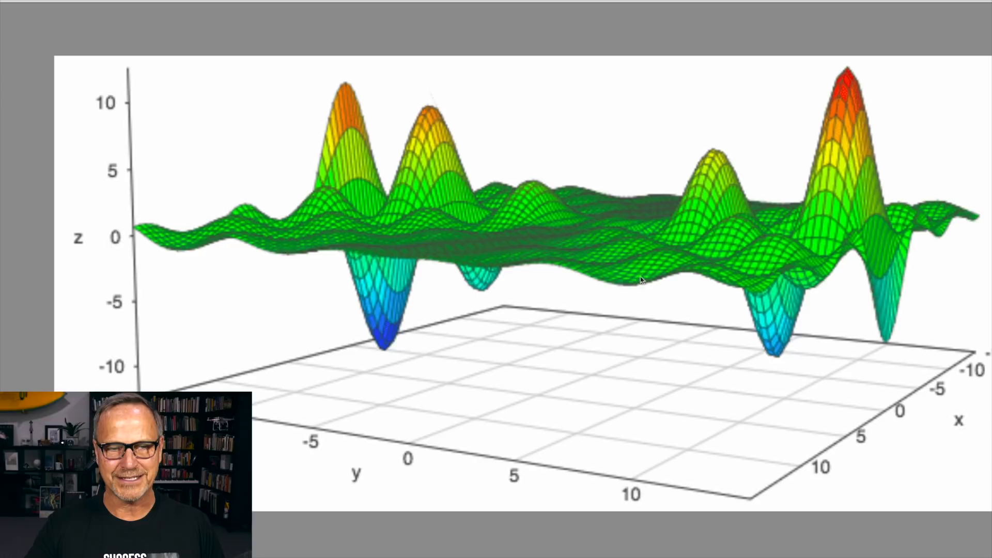
mouse_move(374, 347)
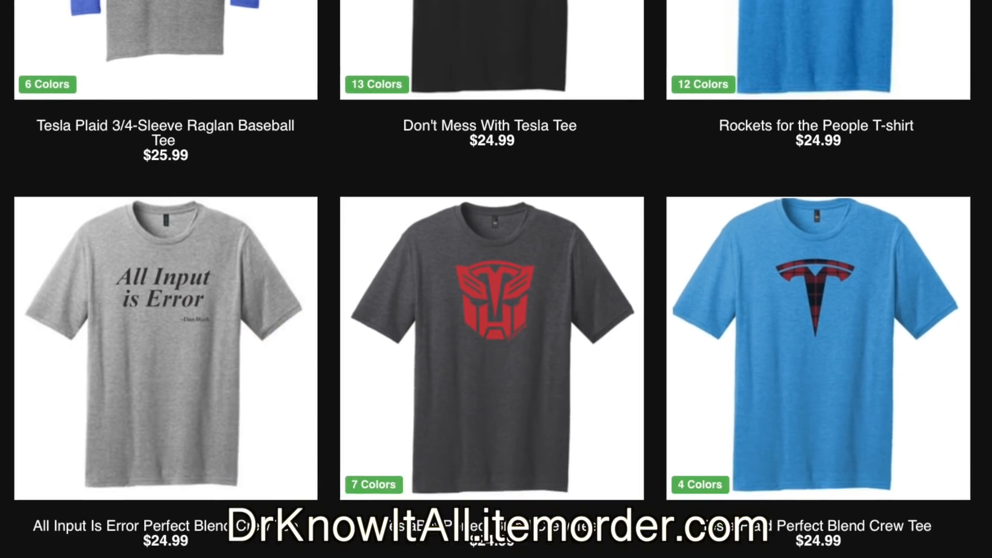
Scroll the product grid past the crew tees to the $44.00 soft fleece sweatshirts
scroll(down, 3)
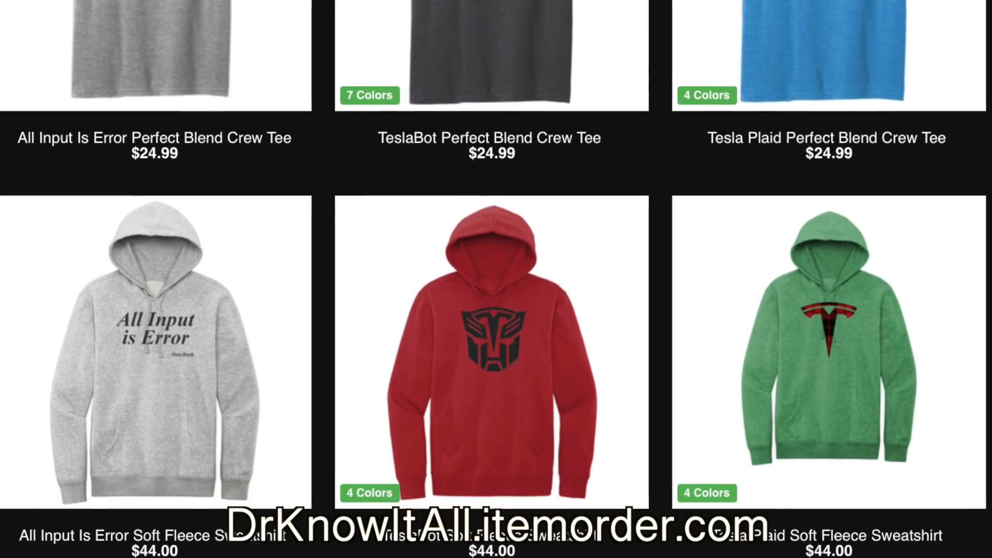